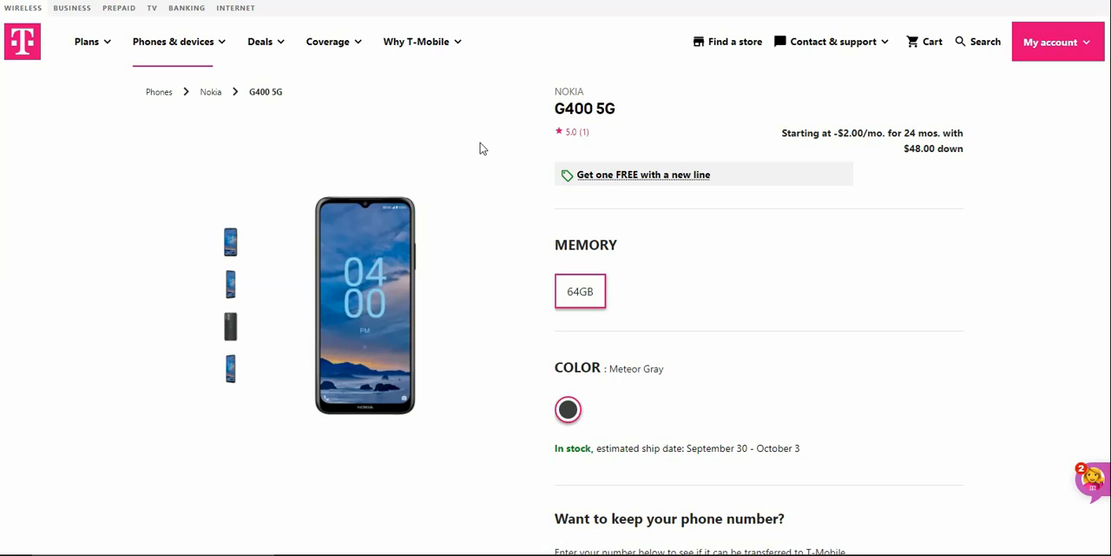
pyautogui.moveTo(379, 226)
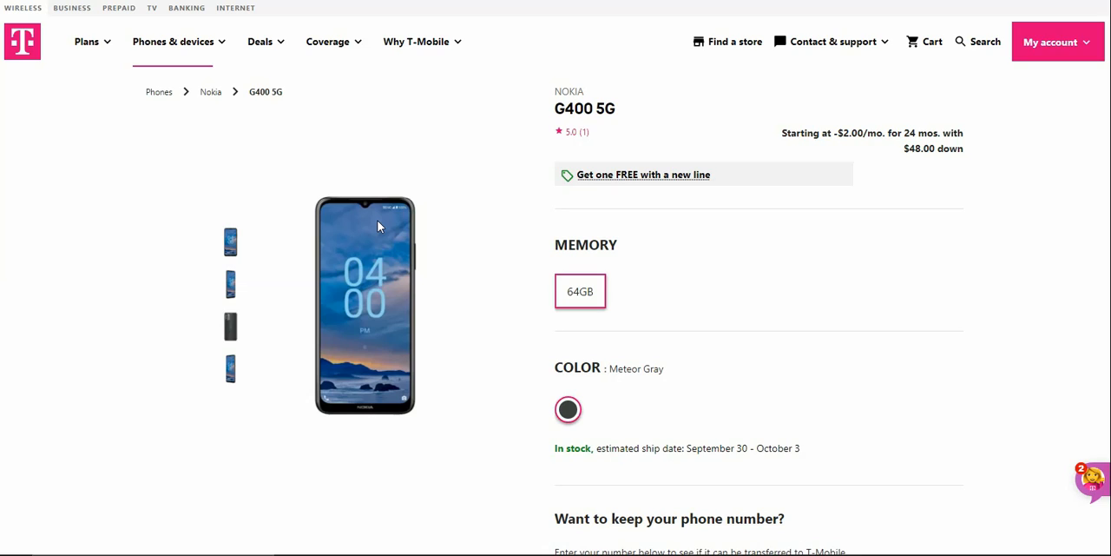
pyautogui.moveTo(406, 141)
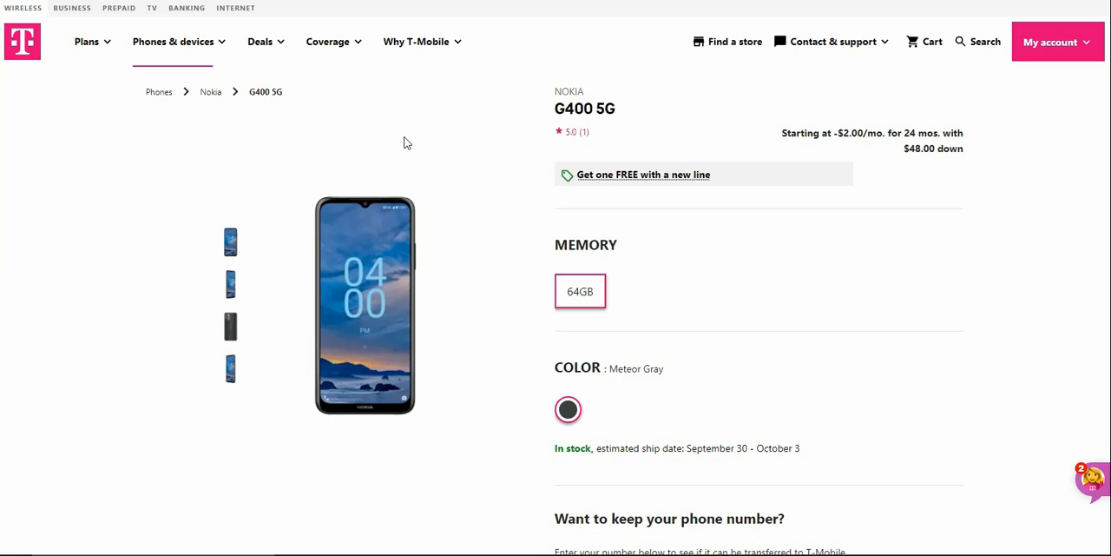
pyautogui.moveTo(533, 321)
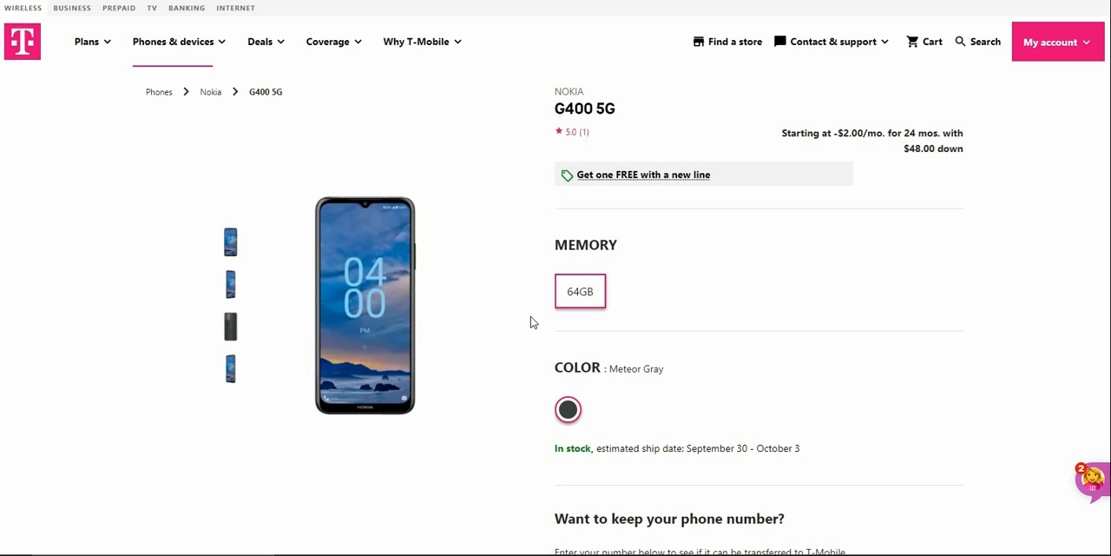
pyautogui.moveTo(1004, 377)
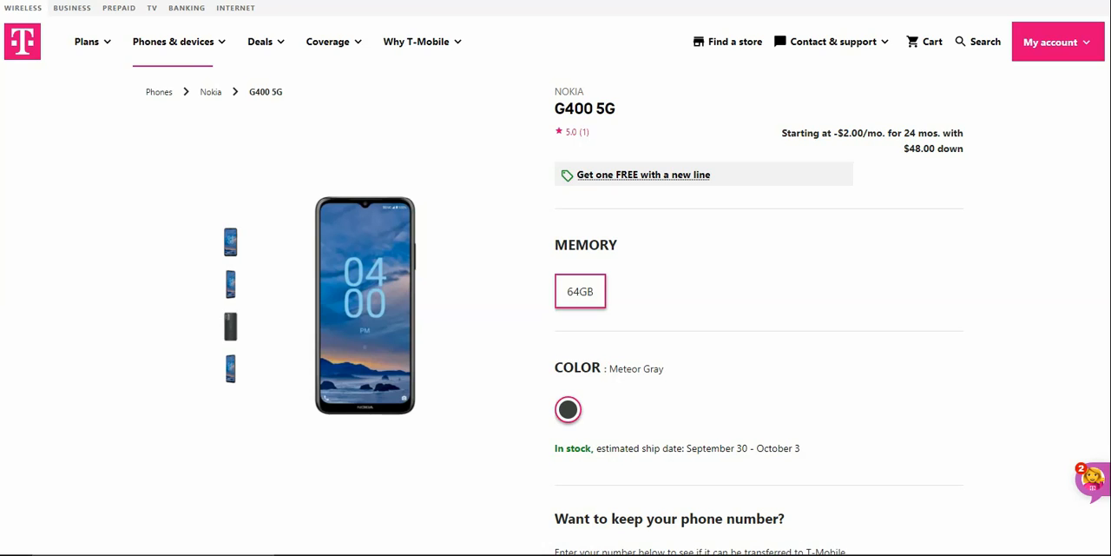
# Step: Switch the main photo to the phone's back, then its angled front view
pyautogui.scroll(-3)
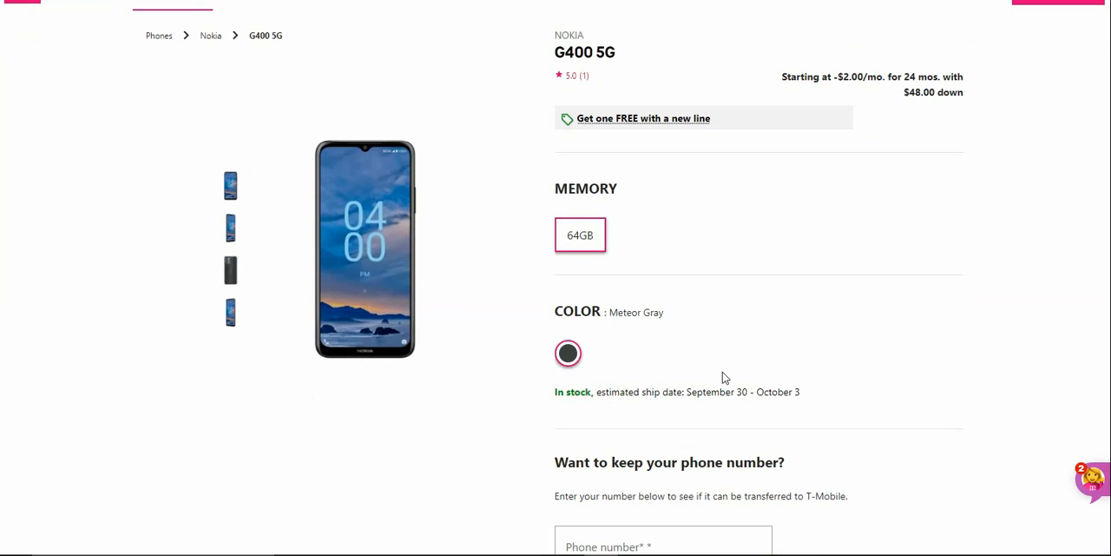
pyautogui.scroll(3)
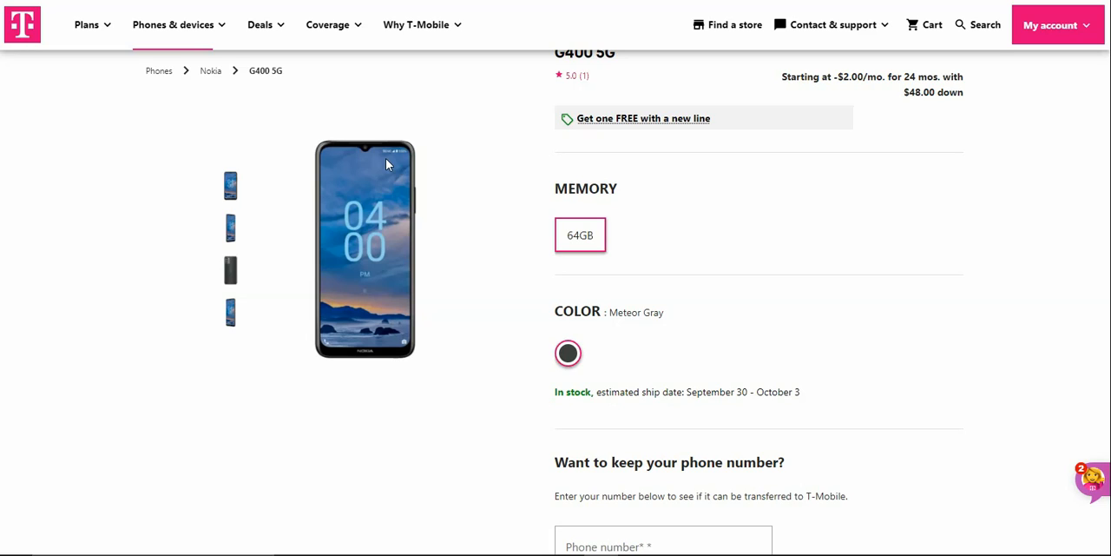
pyautogui.moveTo(268, 179)
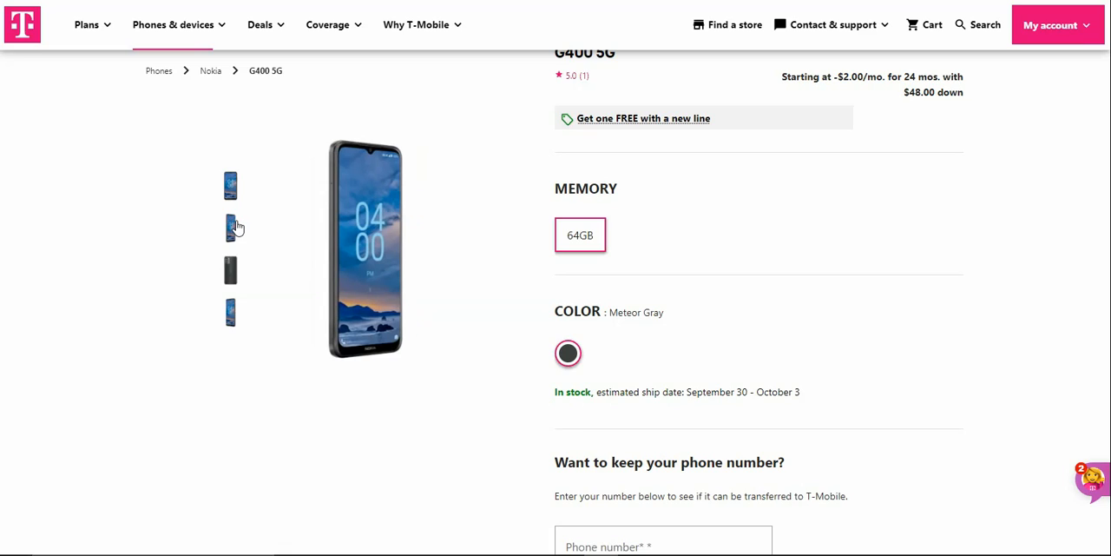
pyautogui.moveTo(238, 272)
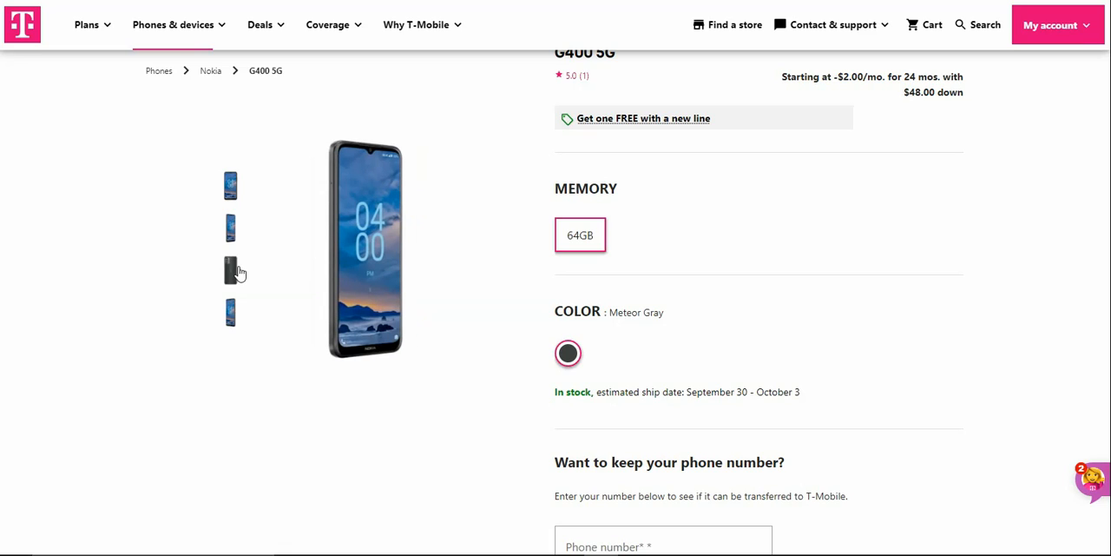
pyautogui.click(230, 269)
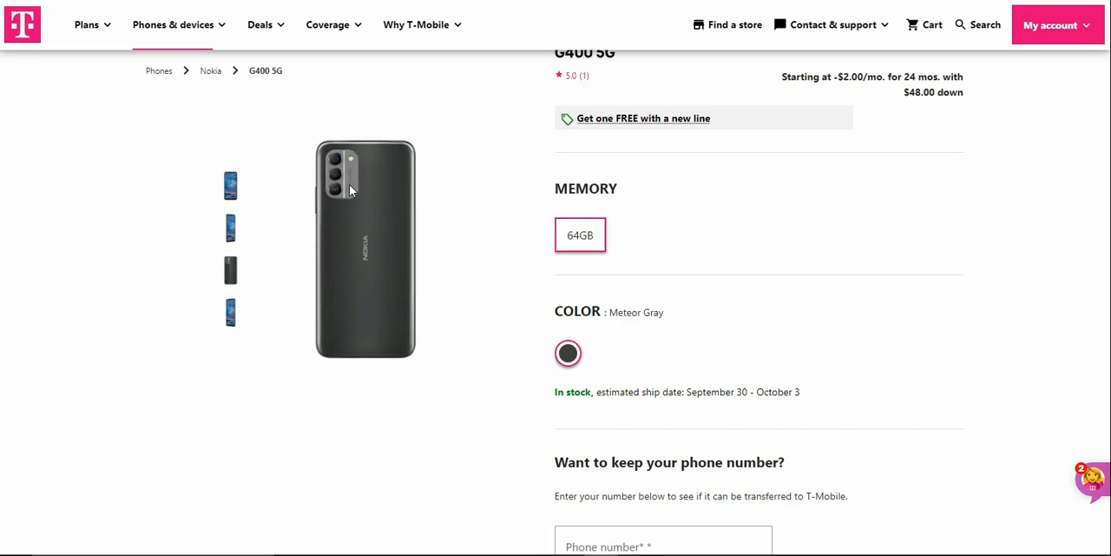
pyautogui.moveTo(352, 164)
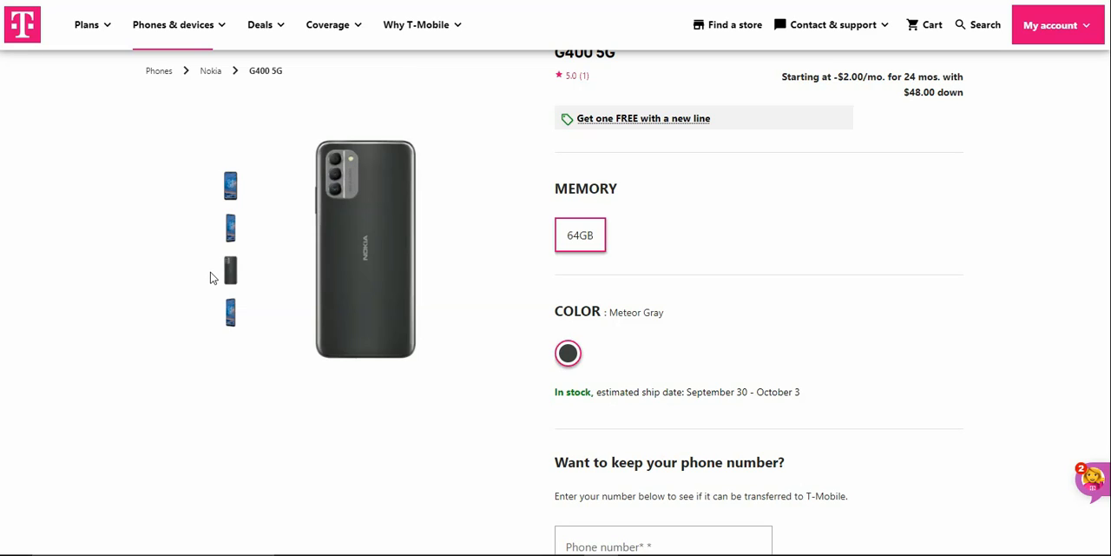
pyautogui.click(230, 311)
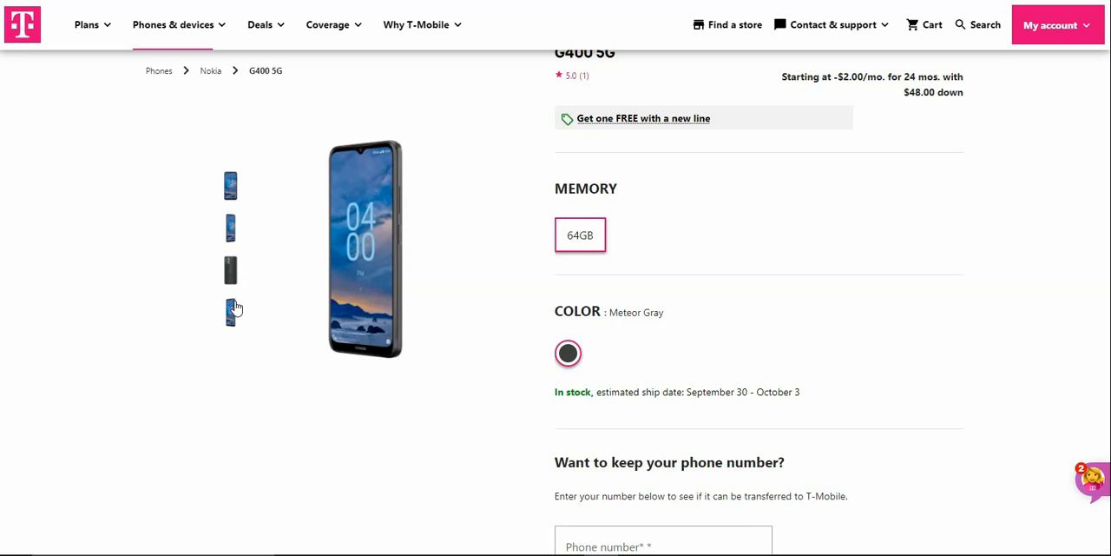
pyautogui.moveTo(327, 271)
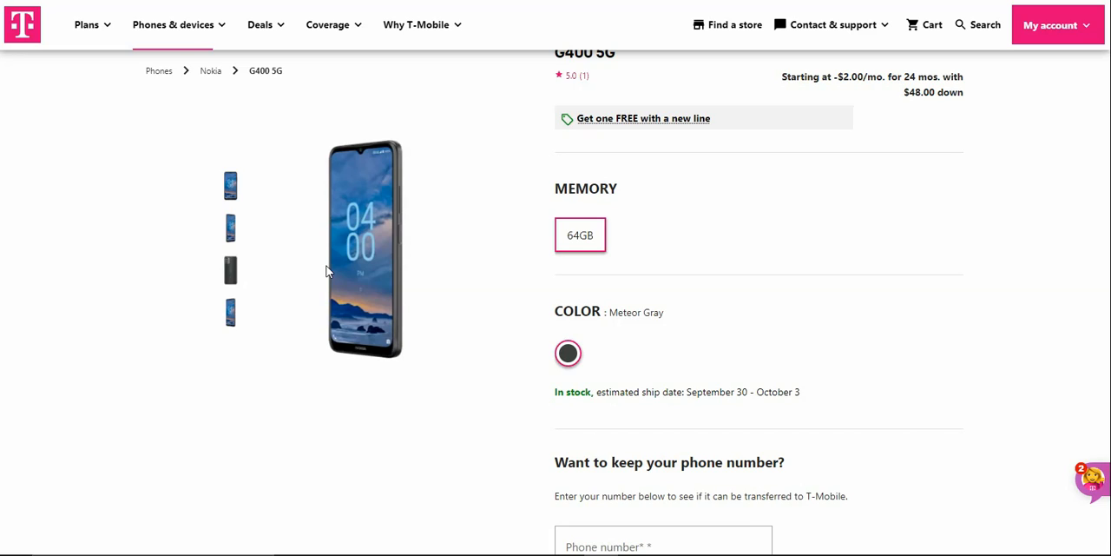
pyautogui.moveTo(400, 240)
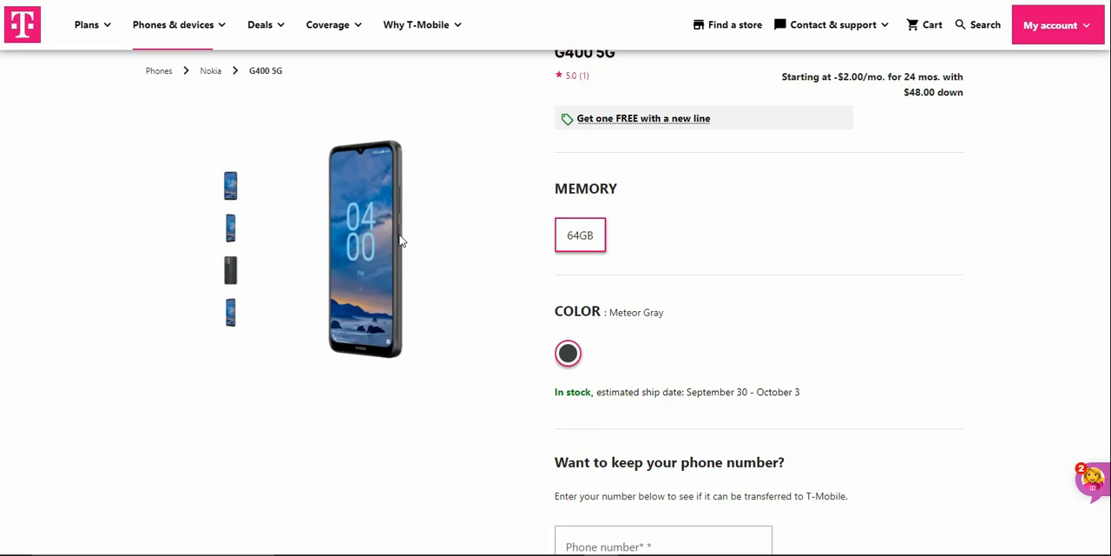
pyautogui.moveTo(230, 187)
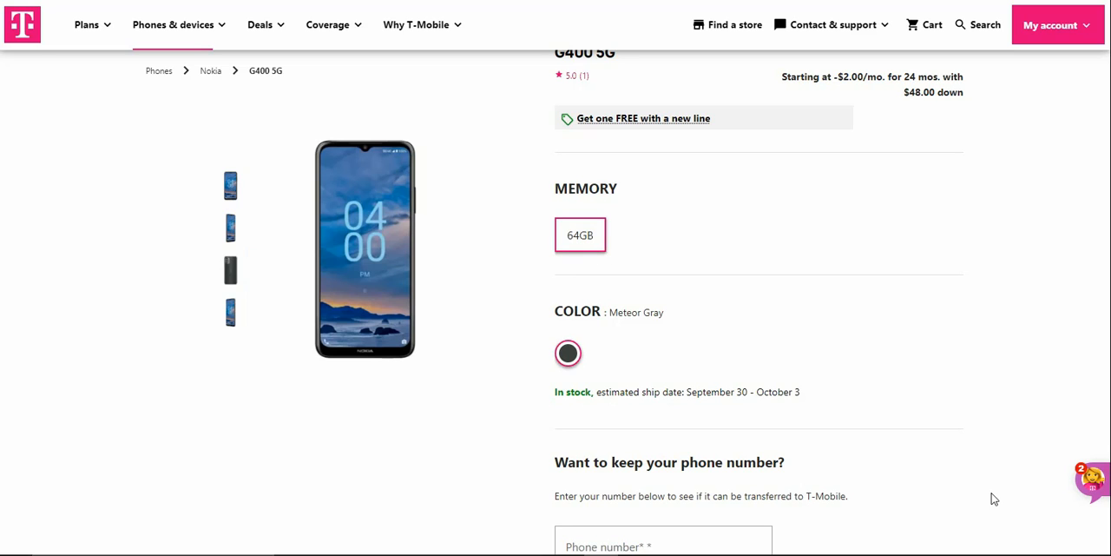
# Step: Scroll to the camera, talk time and resolution tiles and the Other features list
pyautogui.scroll(-3)
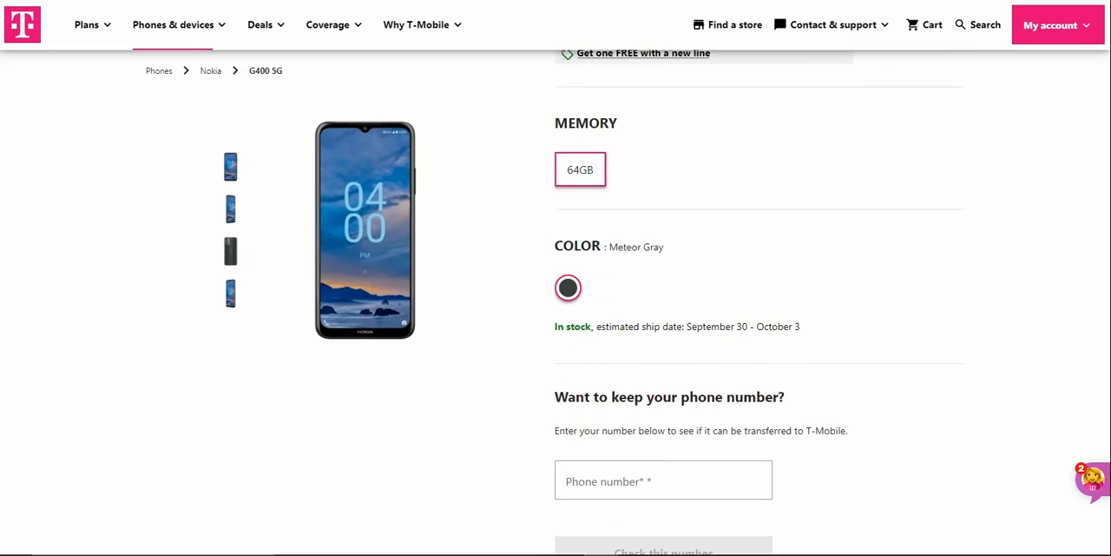
pyautogui.scroll(-3)
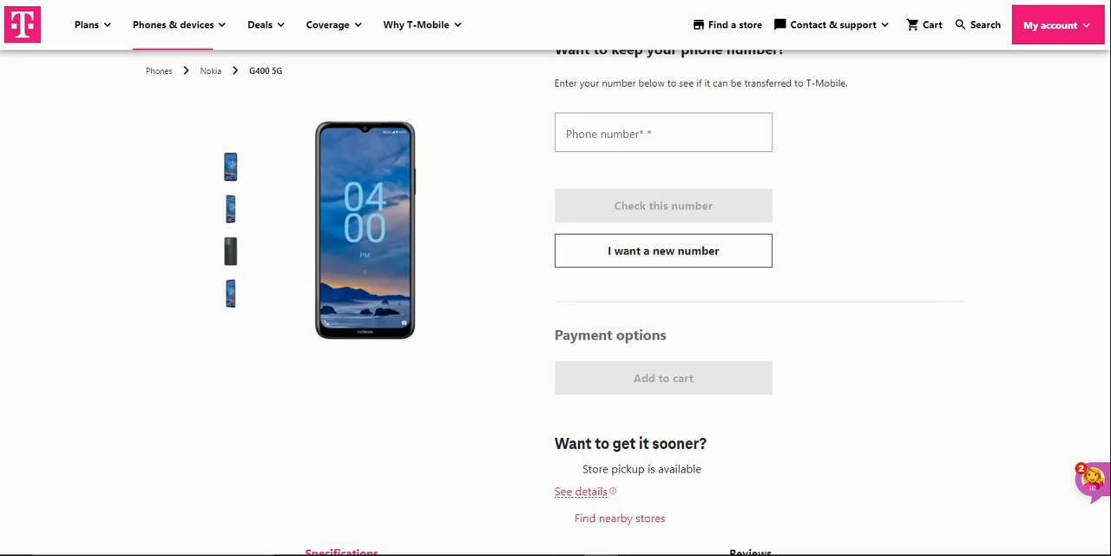
pyautogui.scroll(-3)
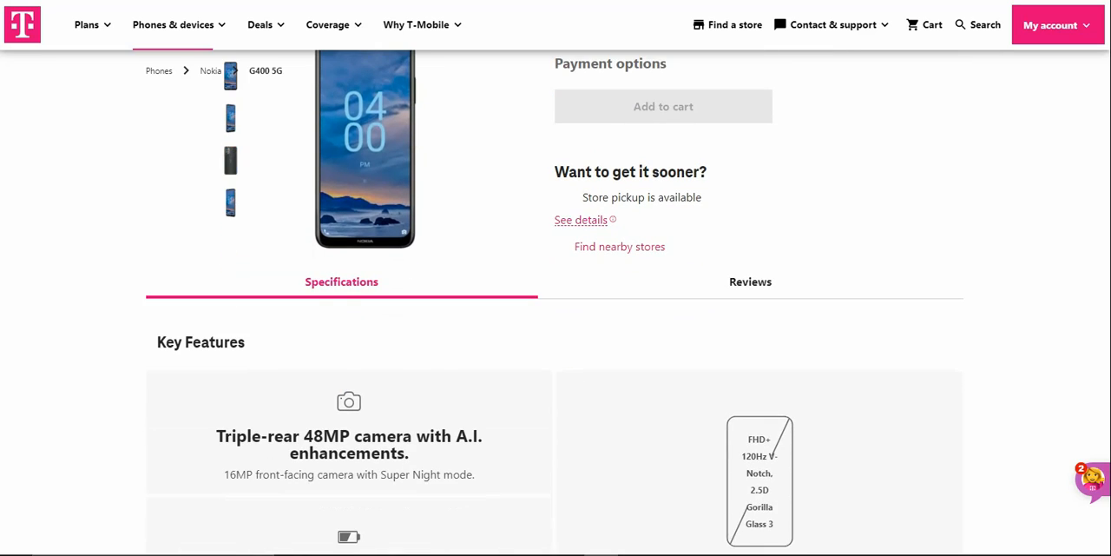
pyautogui.scroll(-3)
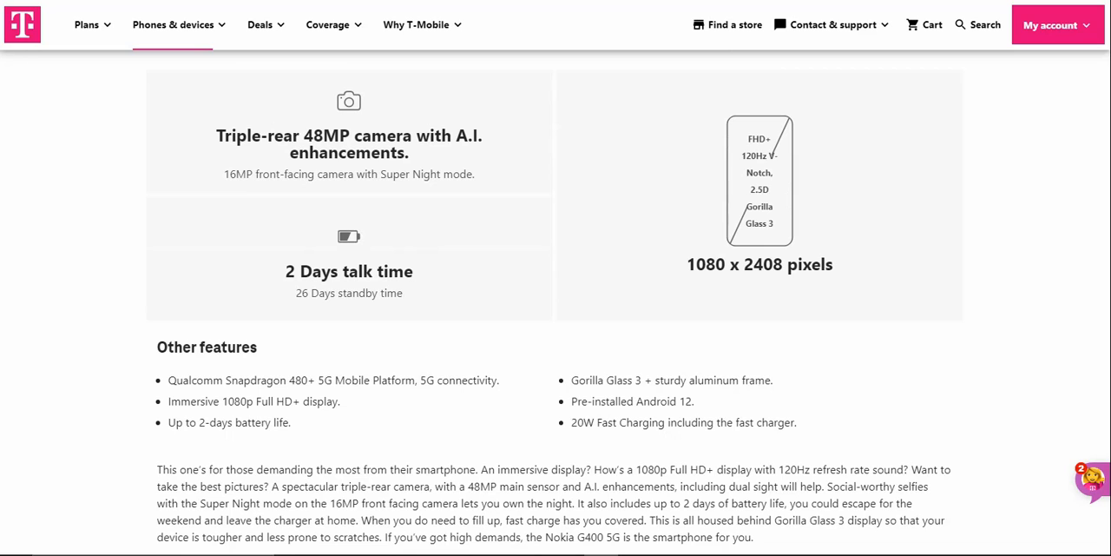
# Step: Scroll past the Nokia G400 5G description to Additional specs and What's in the box
pyautogui.scroll(-3)
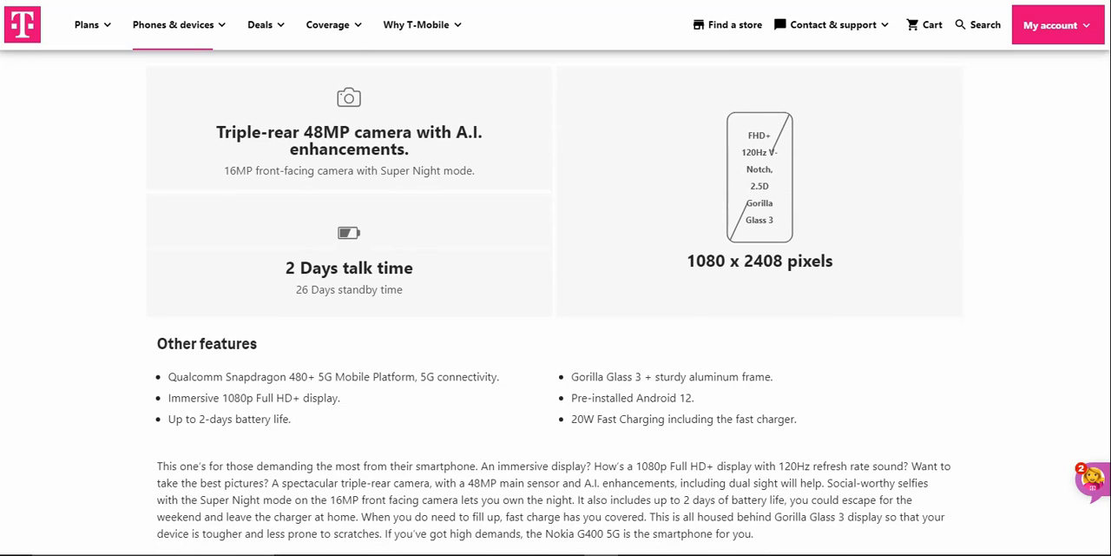
pyautogui.scroll(-3)
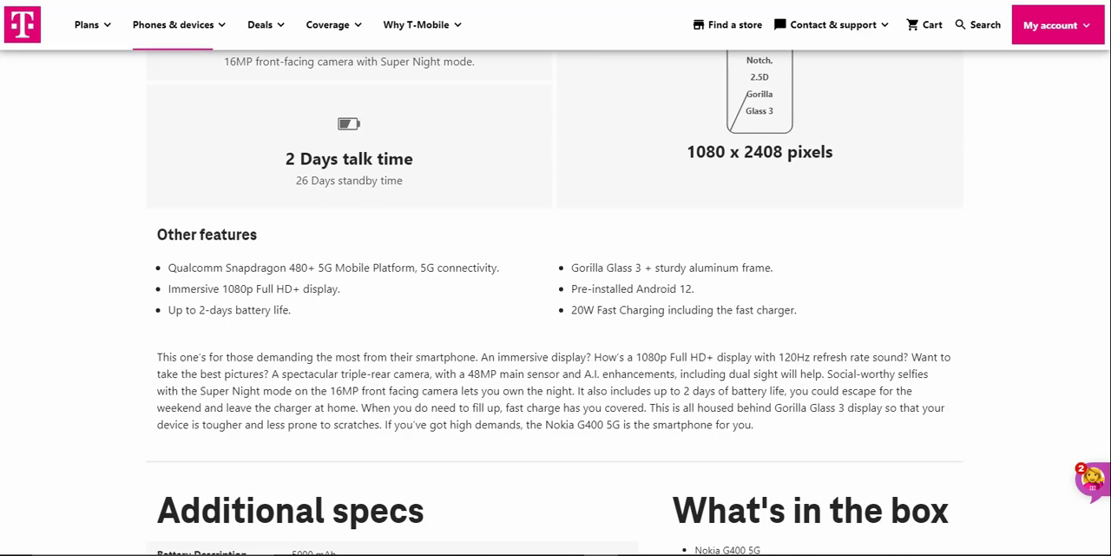
pyautogui.scroll(-3)
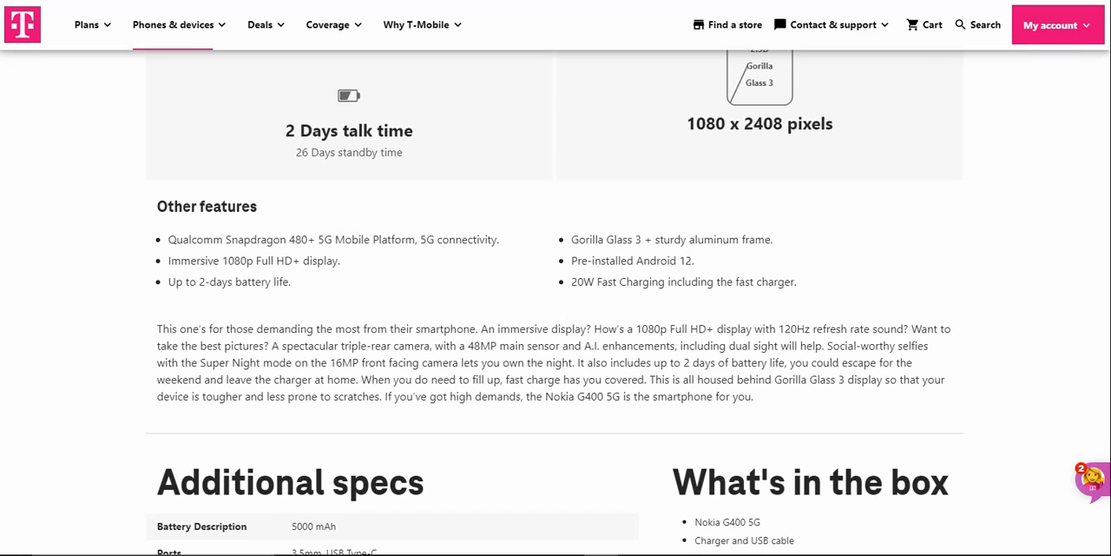
pyautogui.scroll(-3)
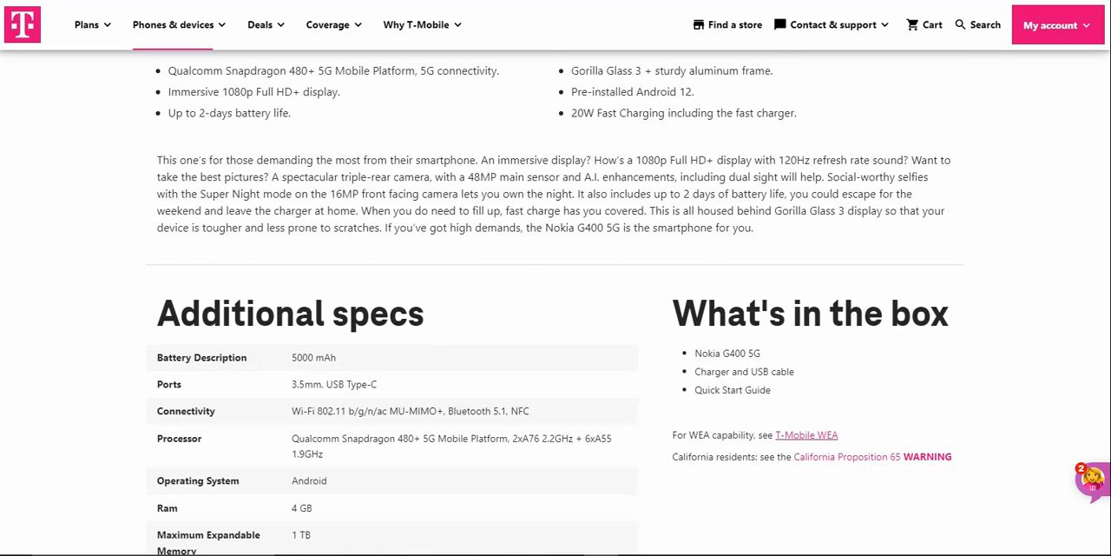
# Step: Scroll the Additional specs table through weight, length, height and Width 3.02 to the manufacturer note
pyautogui.scroll(-3)
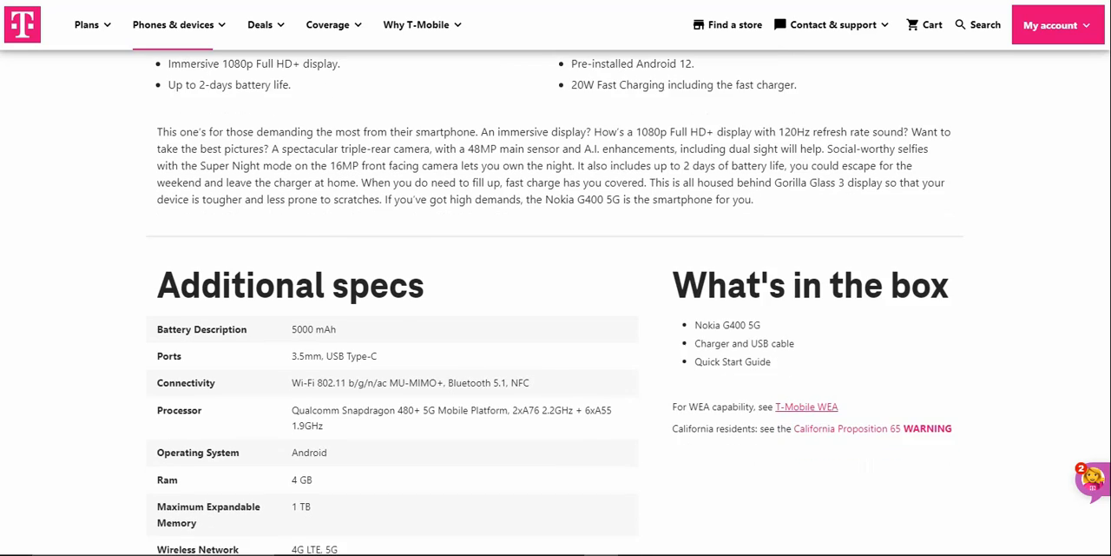
pyautogui.scroll(-3)
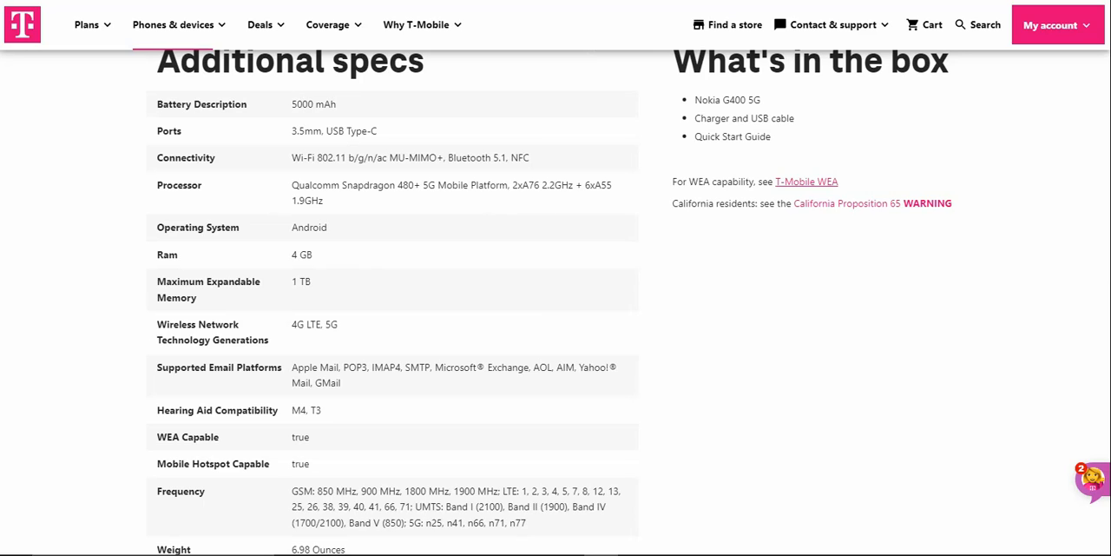
pyautogui.scroll(-3)
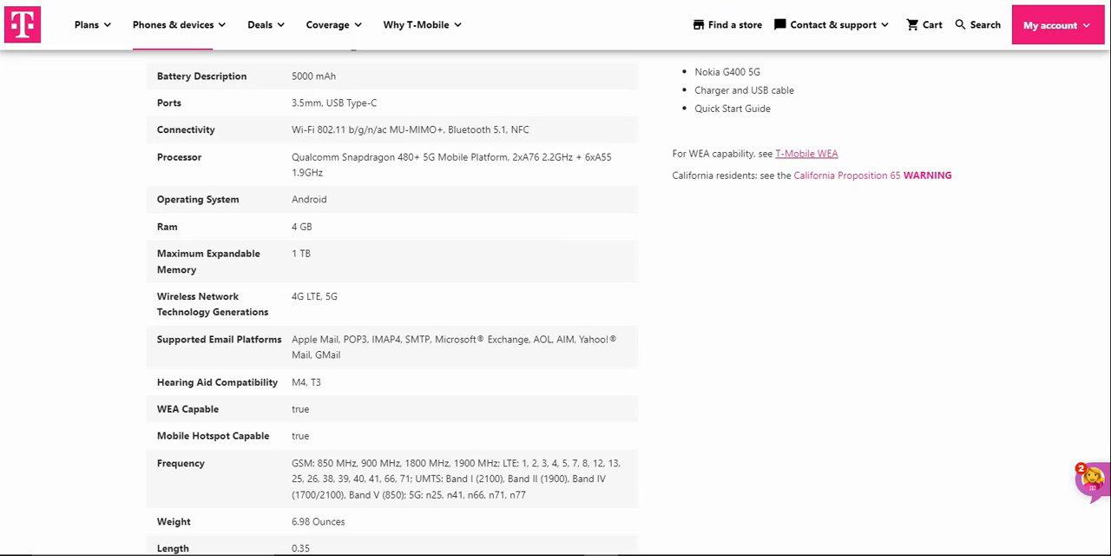
pyautogui.scroll(-3)
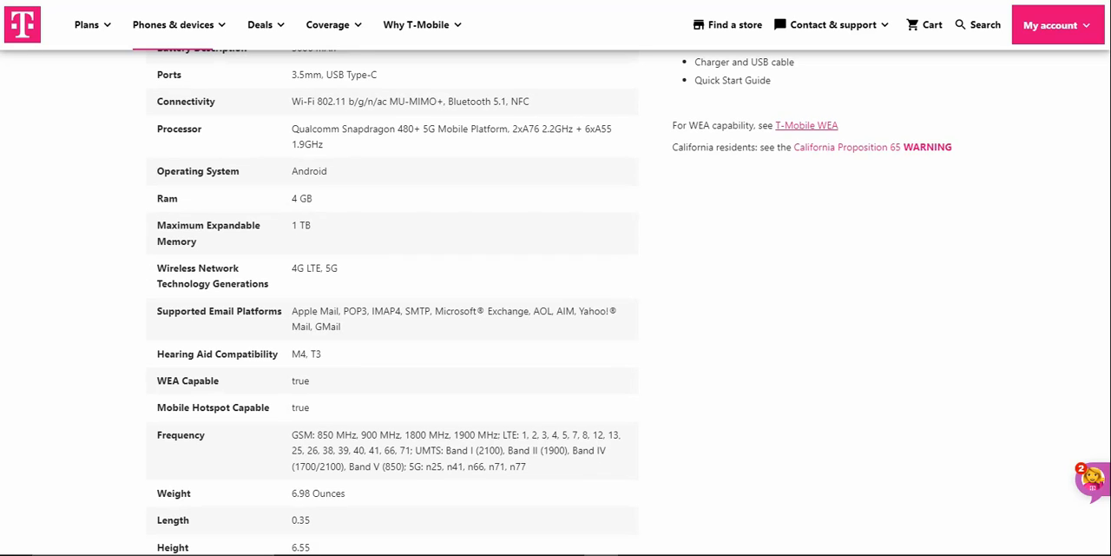
pyautogui.scroll(-3)
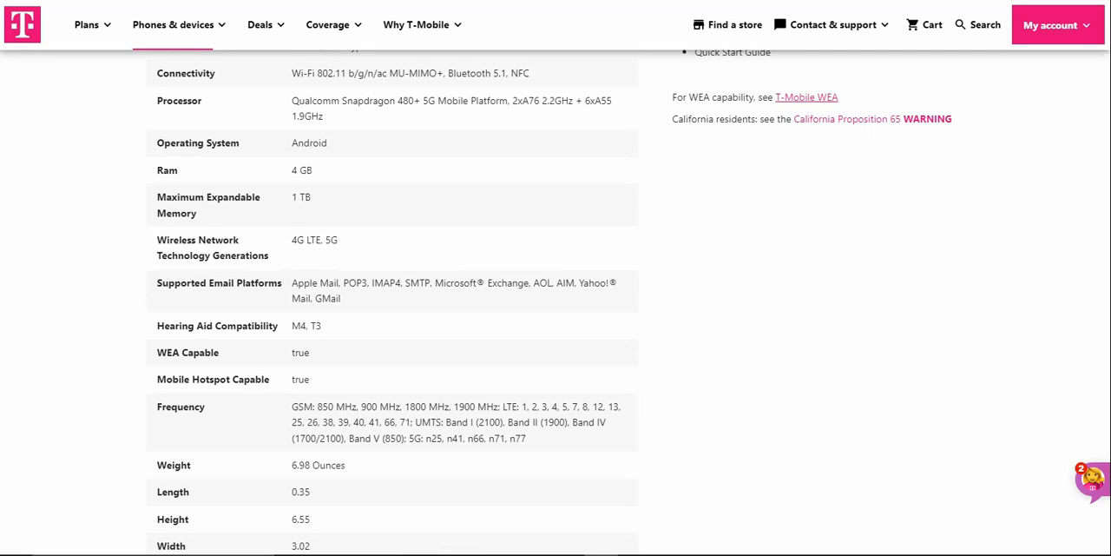
pyautogui.scroll(-3)
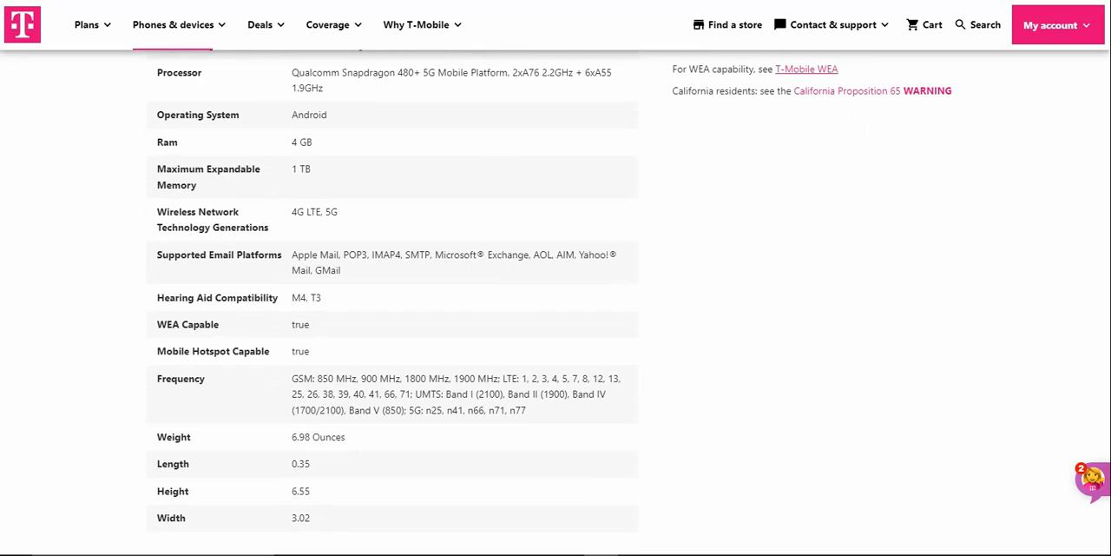
pyautogui.scroll(-3)
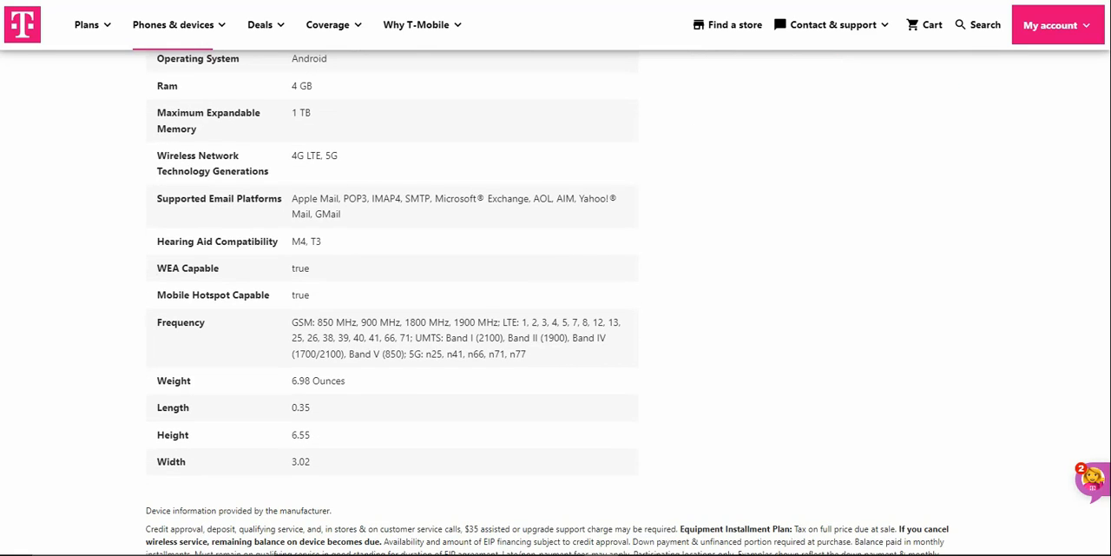
# Step: Scroll past the credit and installment plan disclaimer to the Follow T-Mobile footer links
pyautogui.scroll(-3)
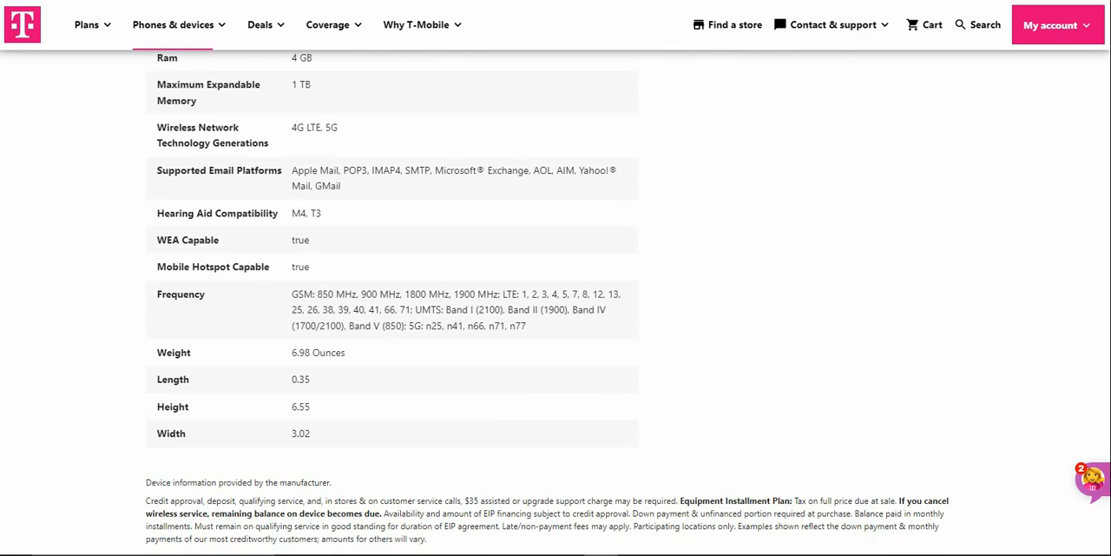
pyautogui.scroll(-3)
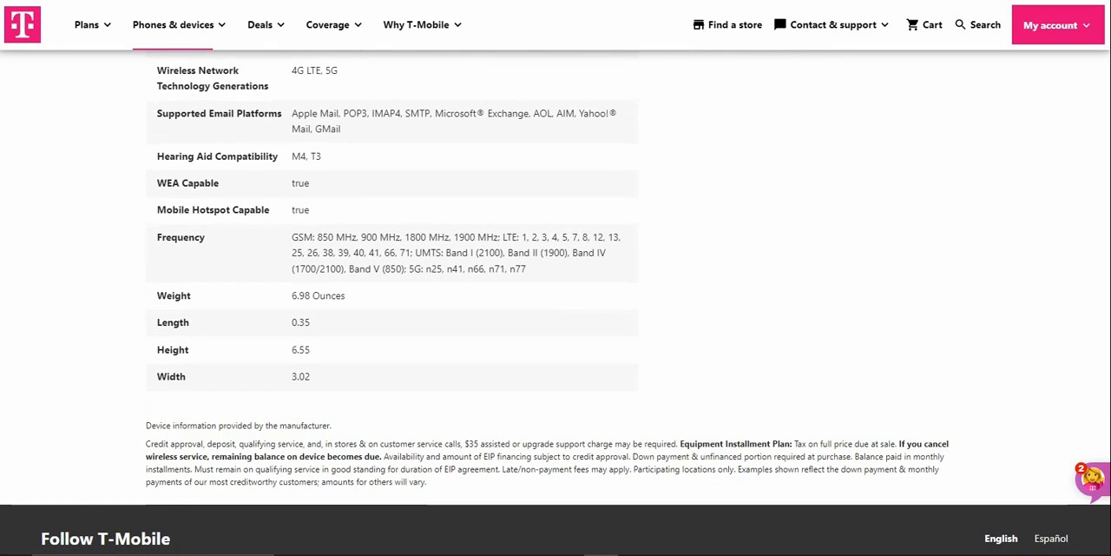
pyautogui.scroll(-3)
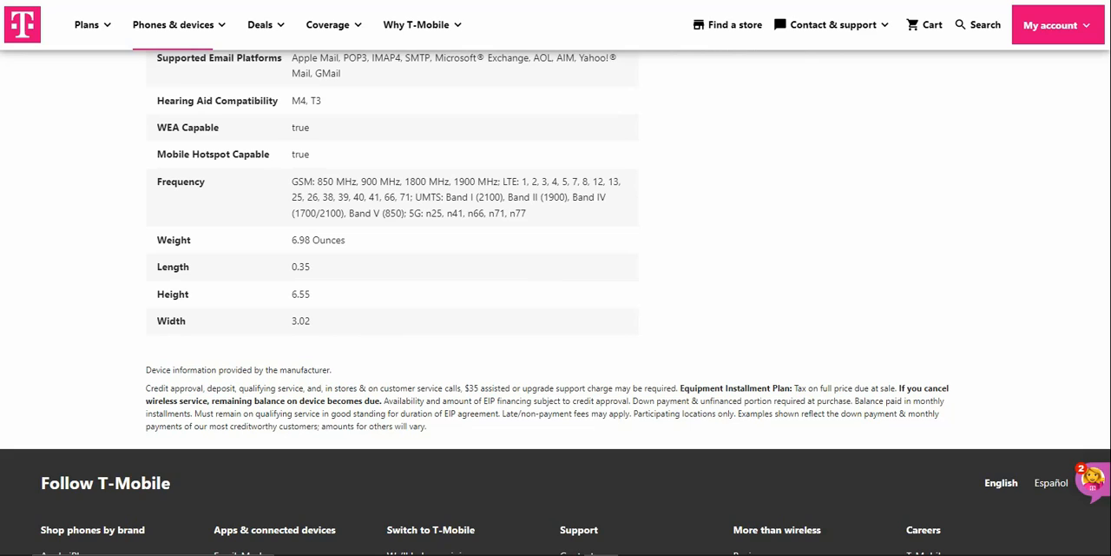
pyautogui.scroll(-3)
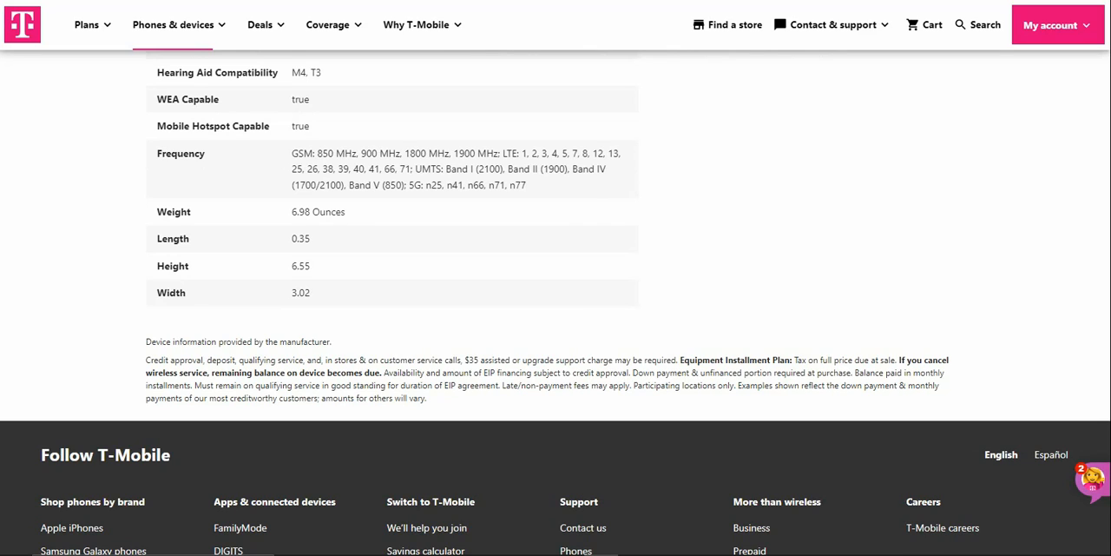
pyautogui.scroll(-3)
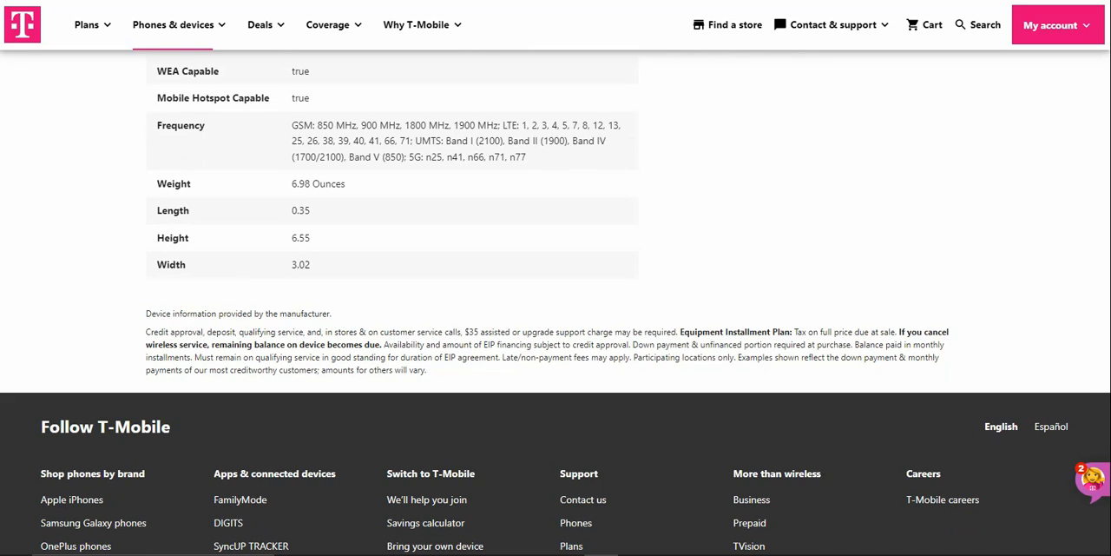
pyautogui.scroll(3)
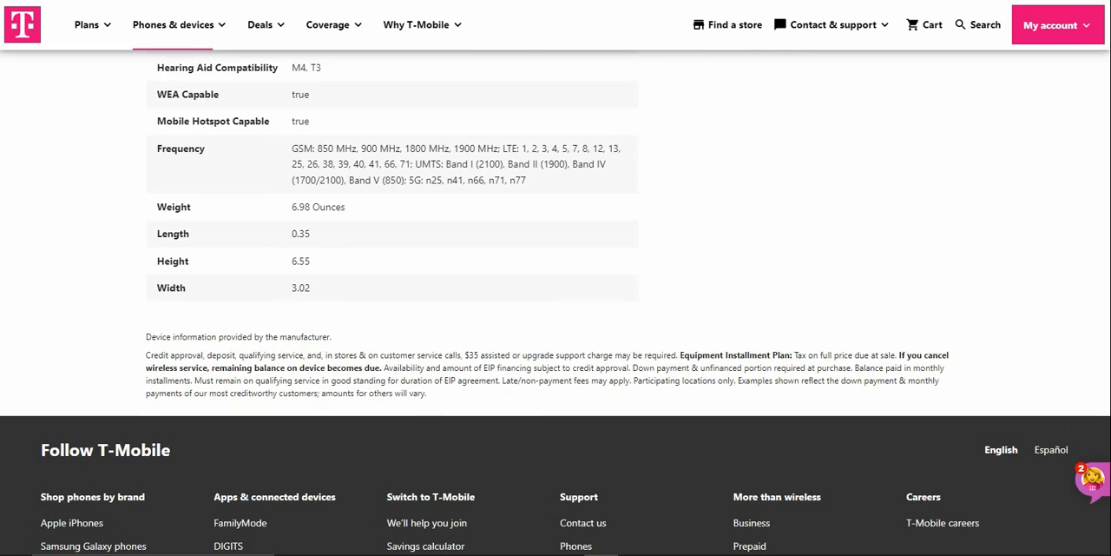